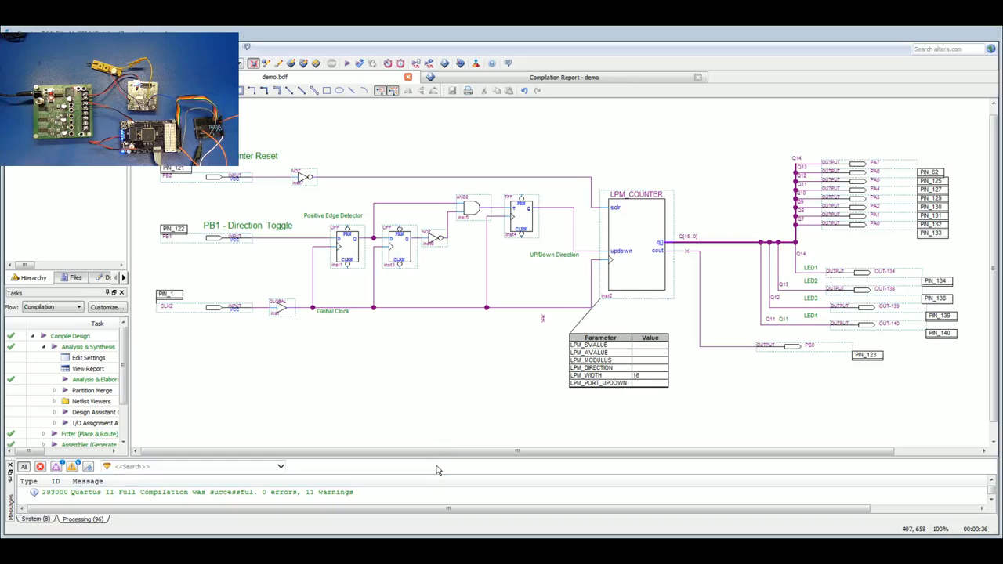
mouse_move(441, 431)
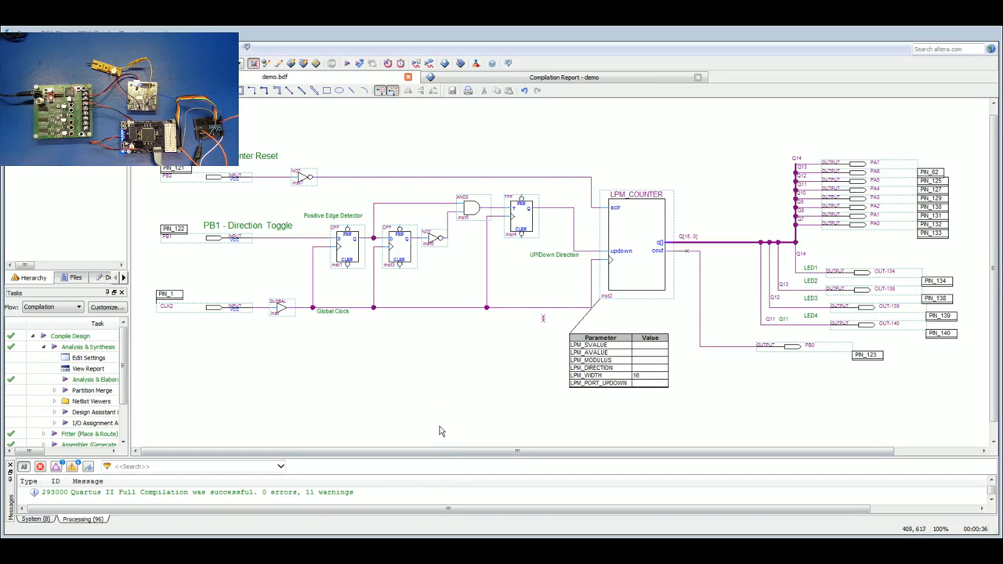
mouse_move(745, 288)
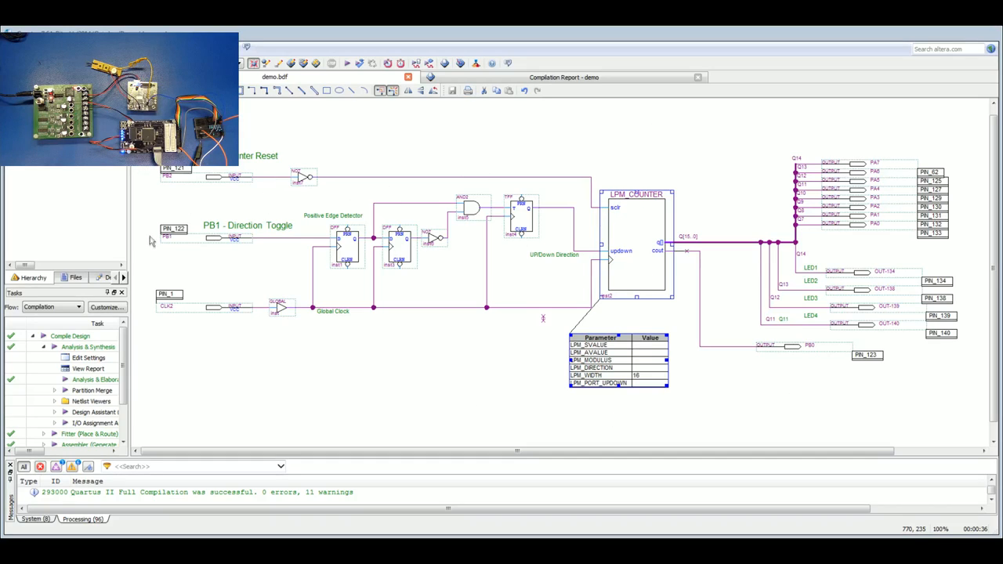
mouse_move(510, 274)
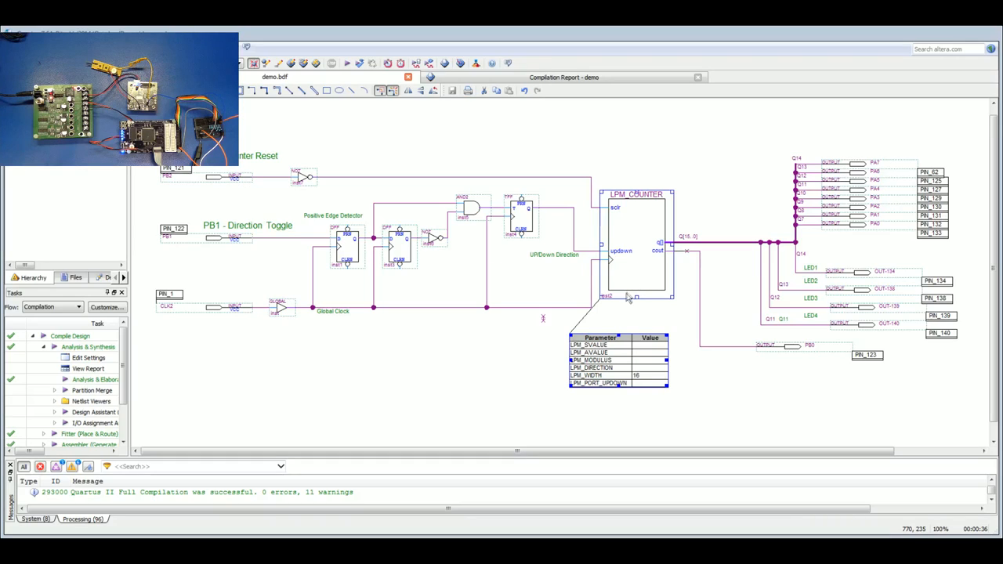
mouse_move(173, 290)
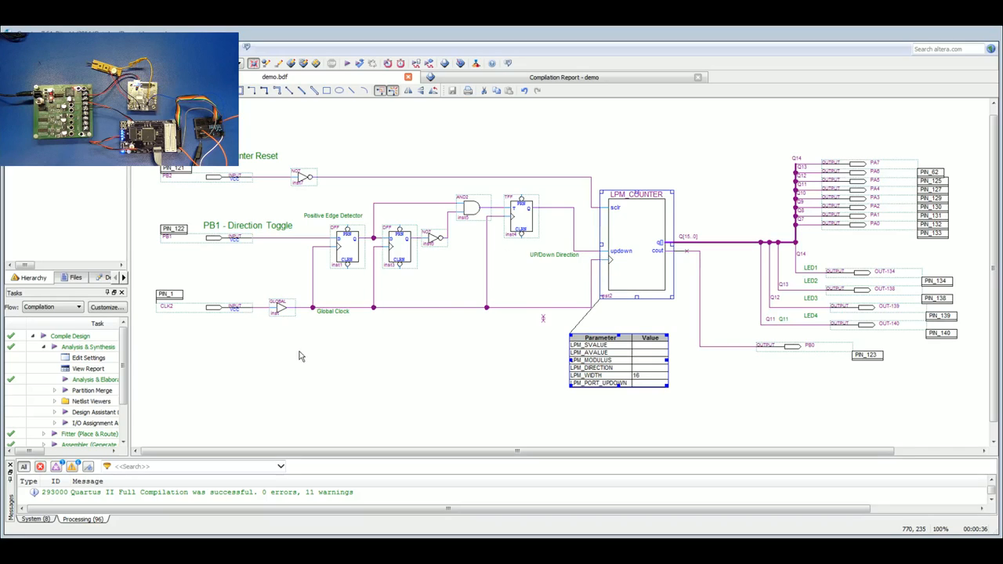
mouse_move(611, 249)
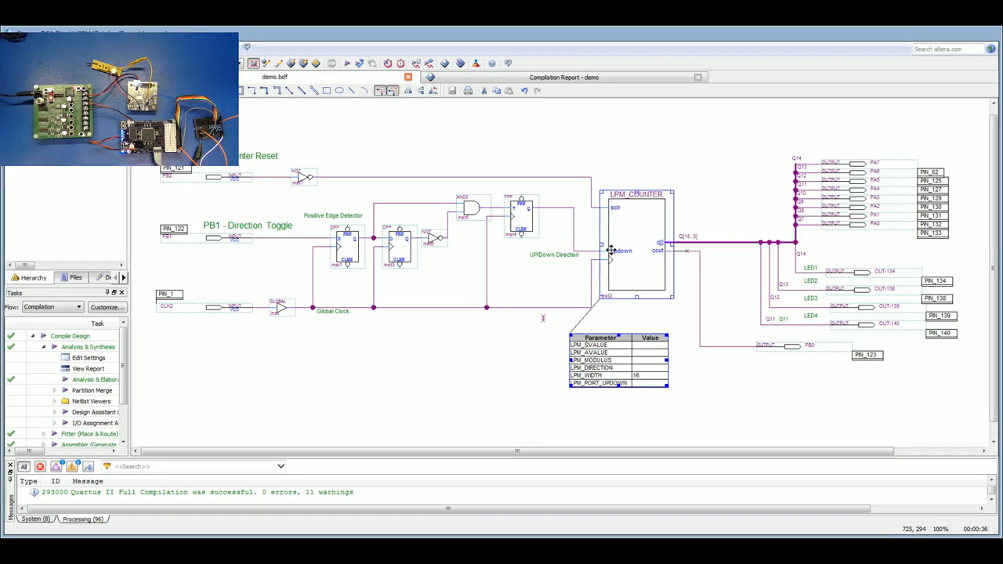
mouse_move(511, 217)
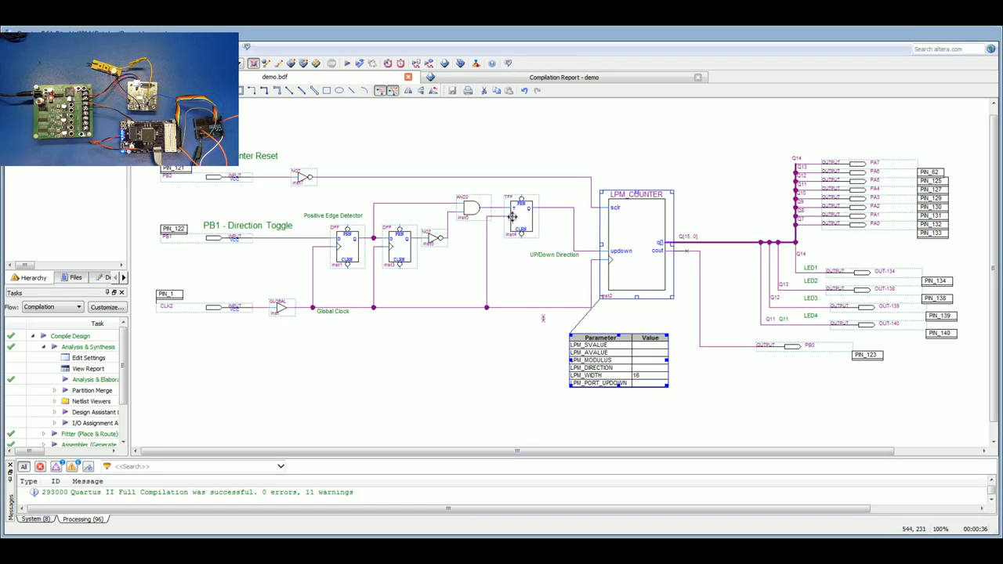
mouse_move(510, 223)
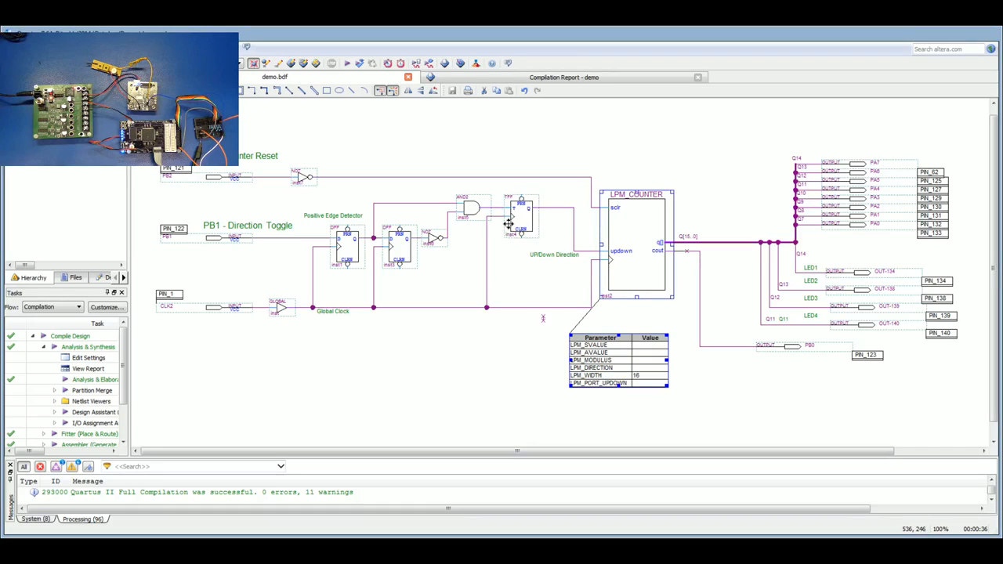
mouse_move(215, 239)
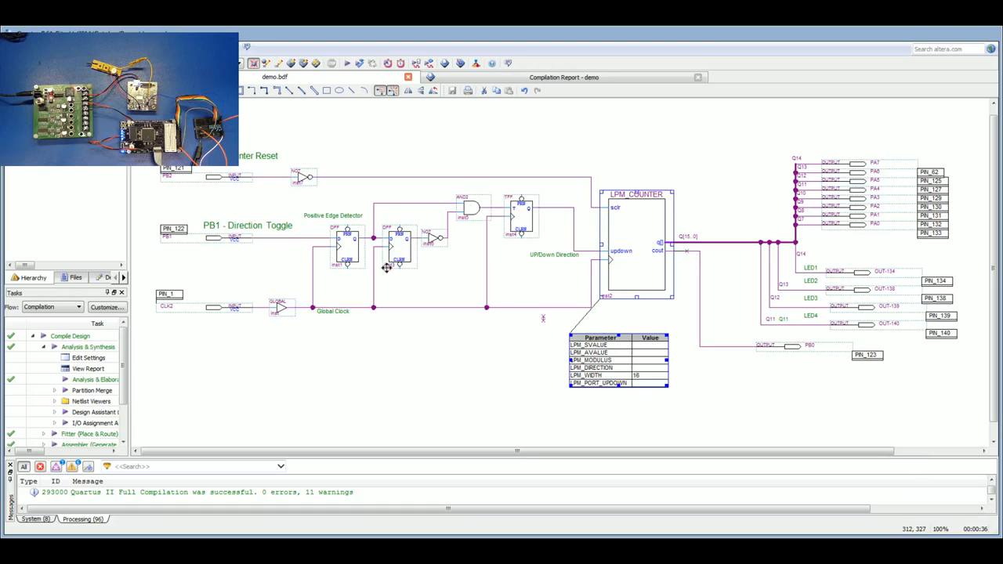
mouse_move(314, 238)
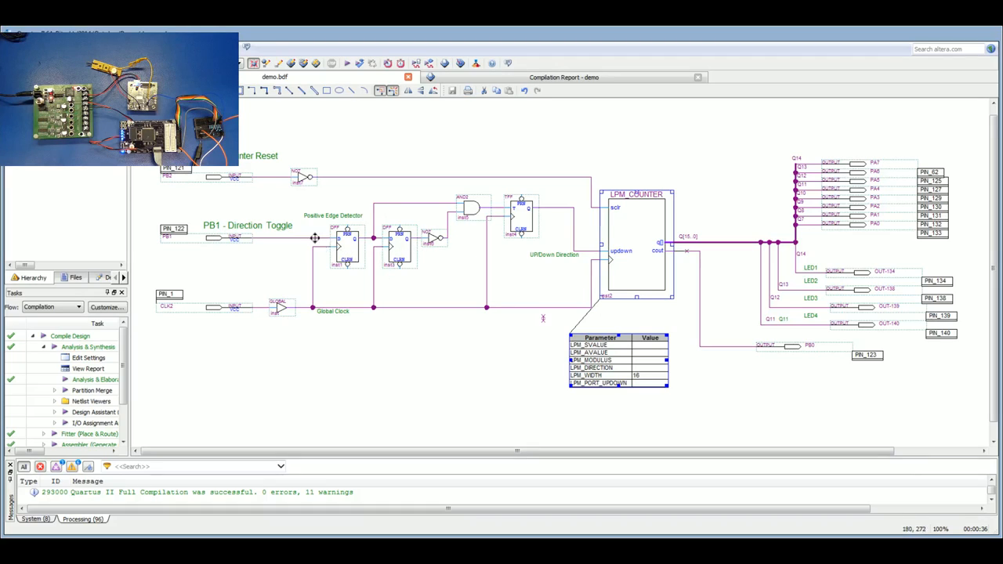
mouse_move(315, 251)
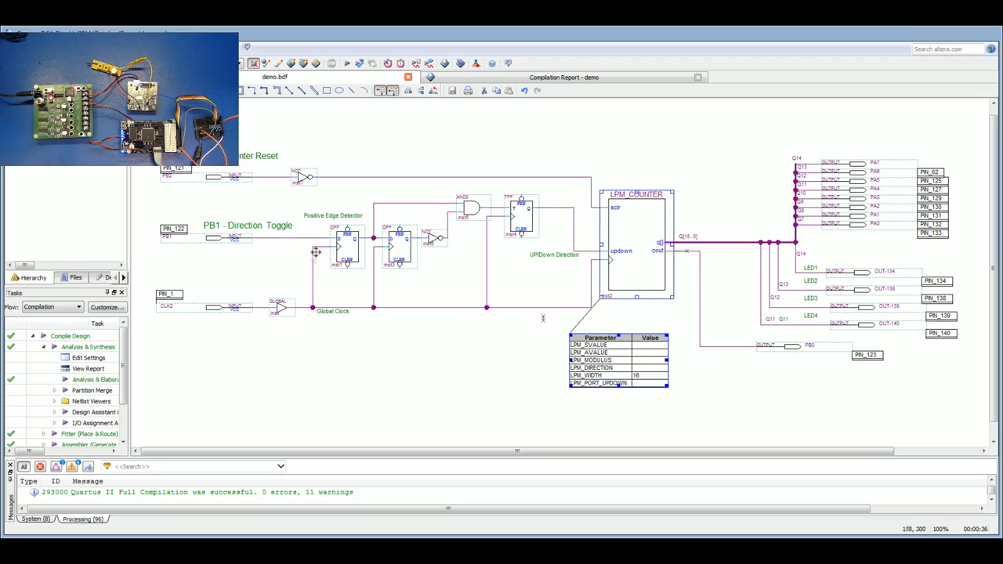
mouse_move(341, 249)
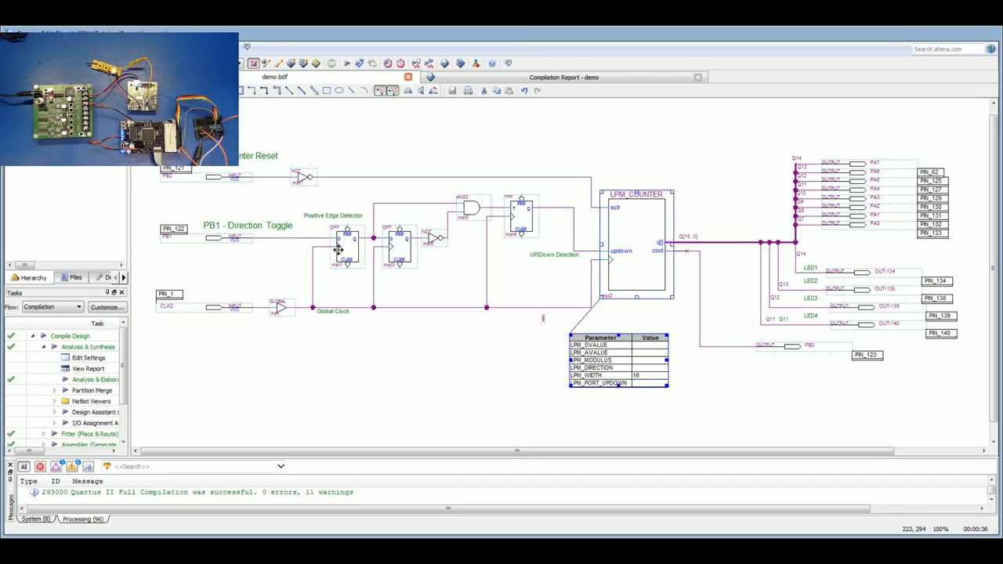
mouse_move(374, 239)
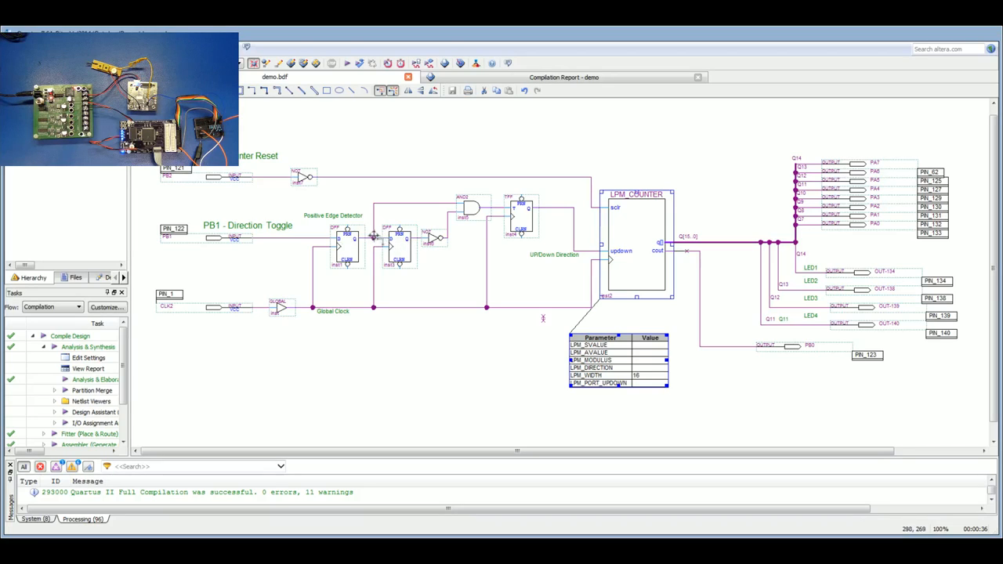
mouse_move(443, 221)
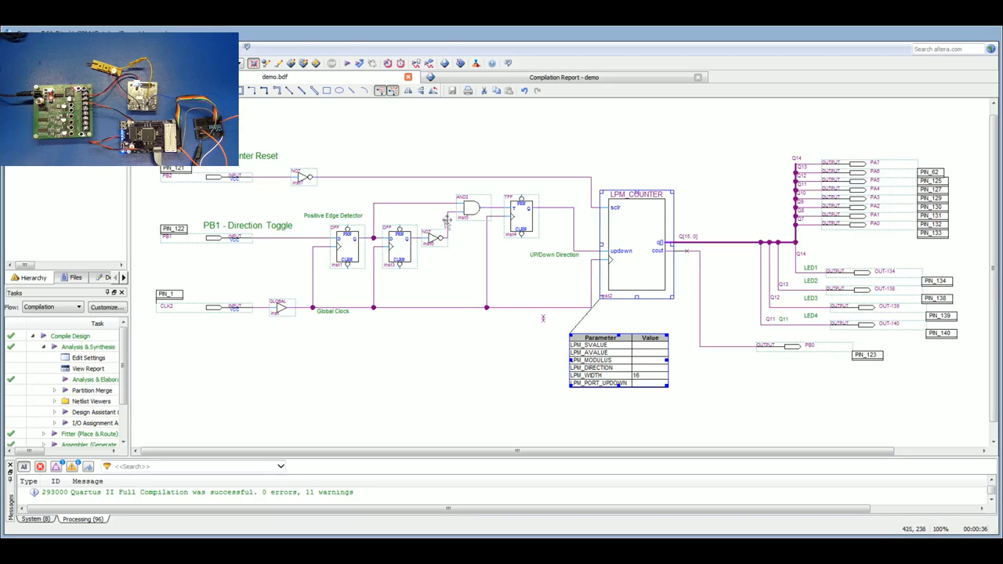
mouse_move(593, 230)
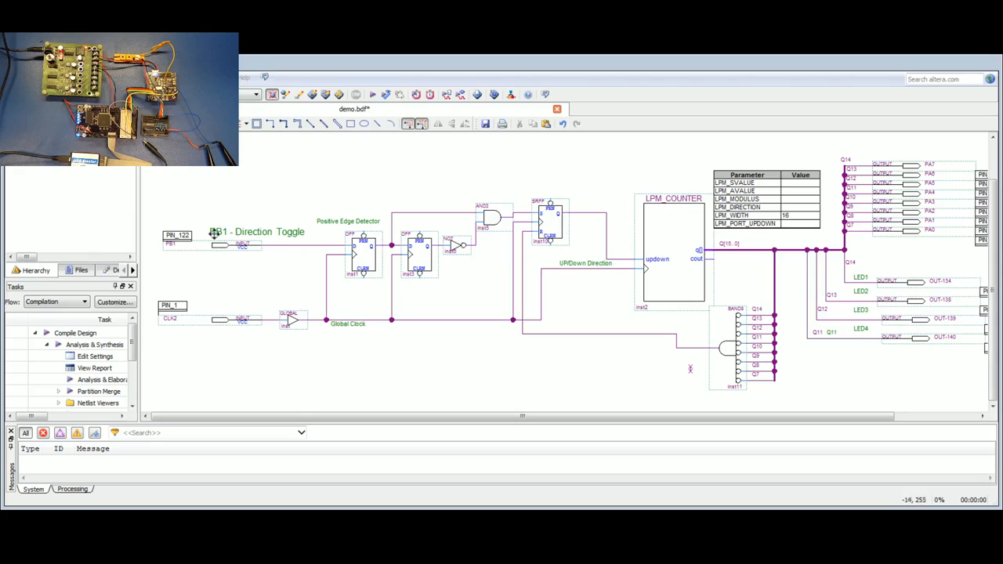
mouse_move(483, 284)
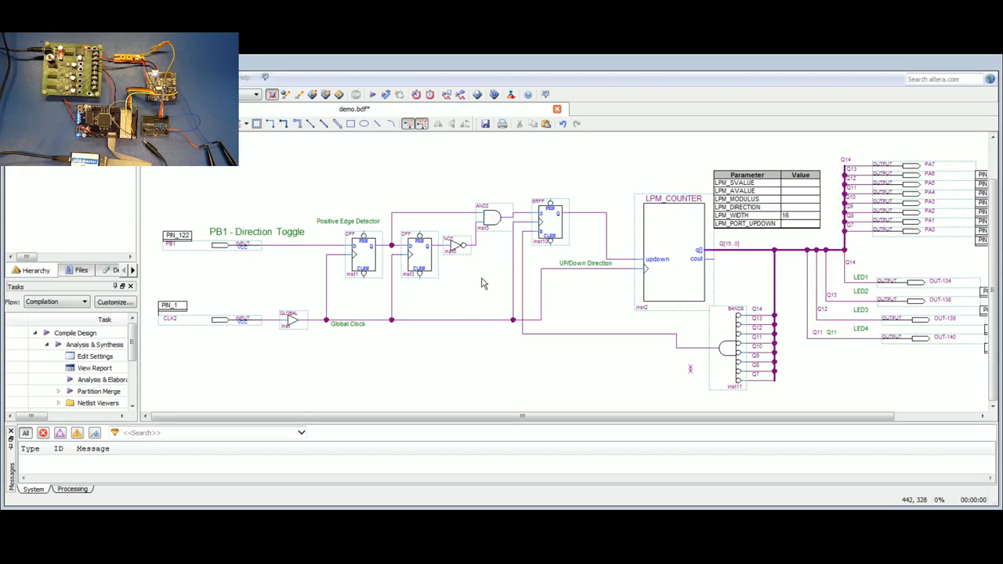
mouse_move(574, 201)
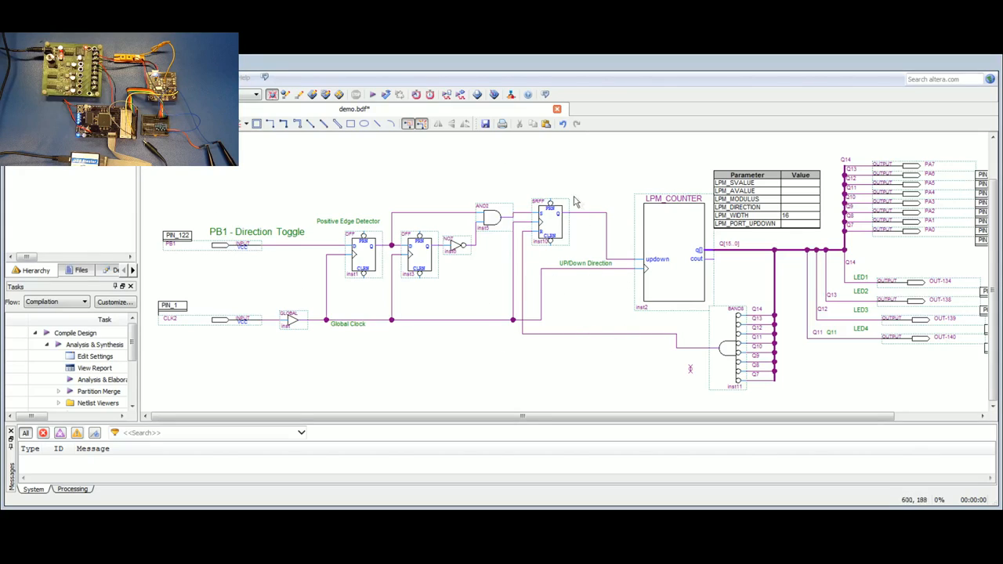
mouse_move(453, 186)
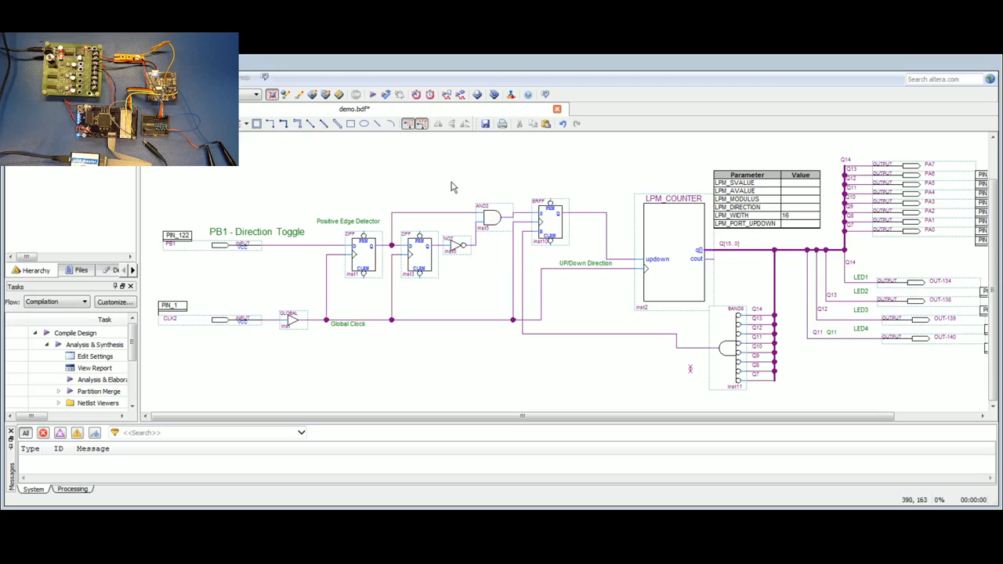
mouse_move(531, 201)
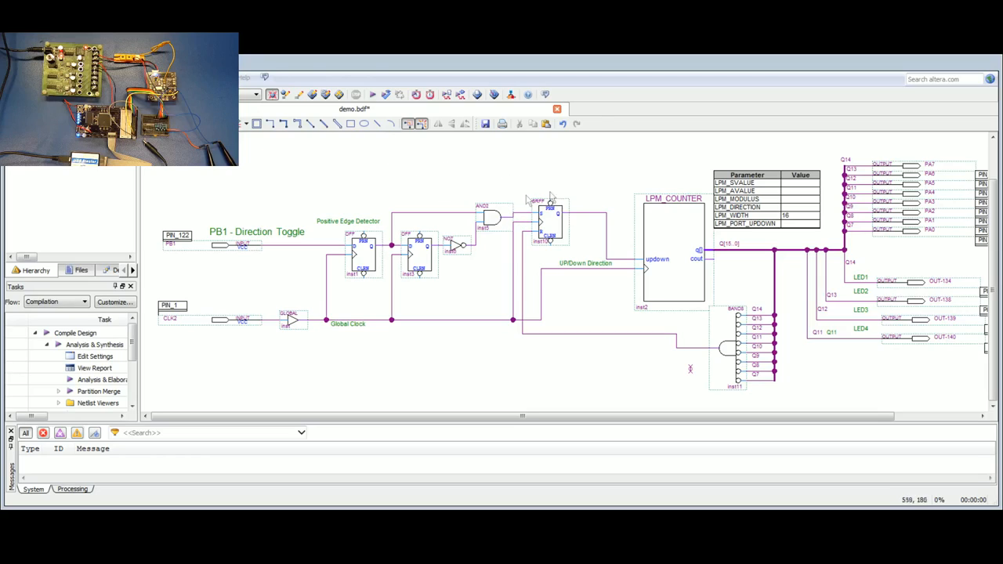
mouse_move(956, 119)
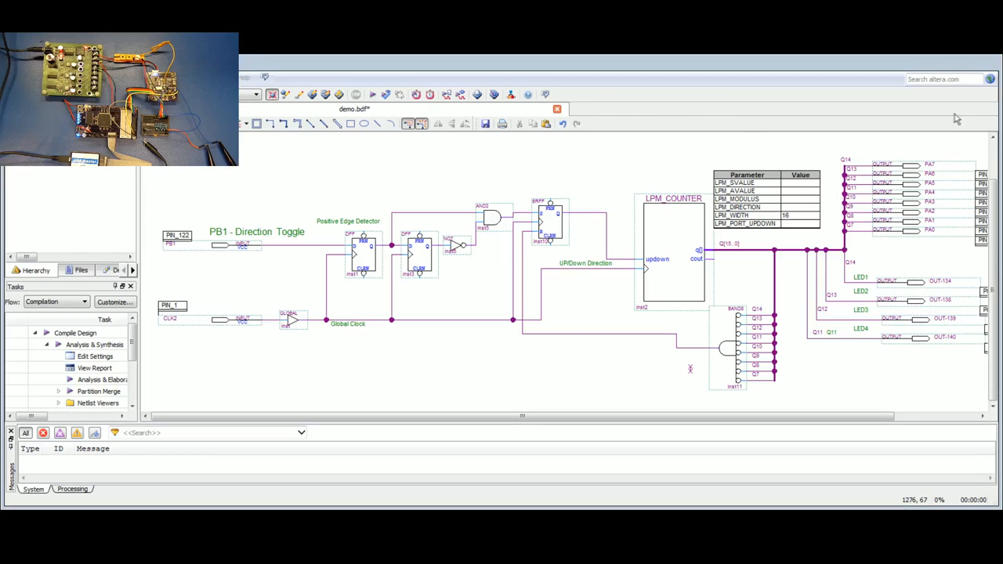